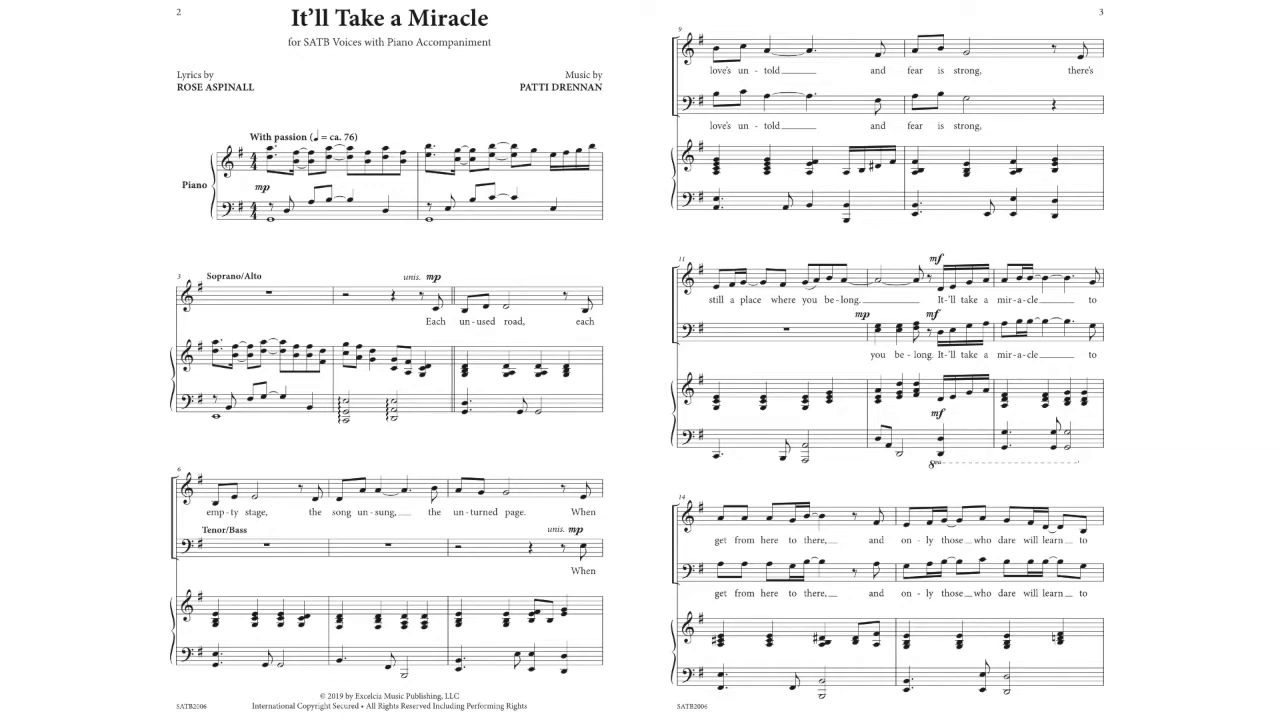
{"action": "scroll", "scroll_direction": "down", "scroll_amount": 3}
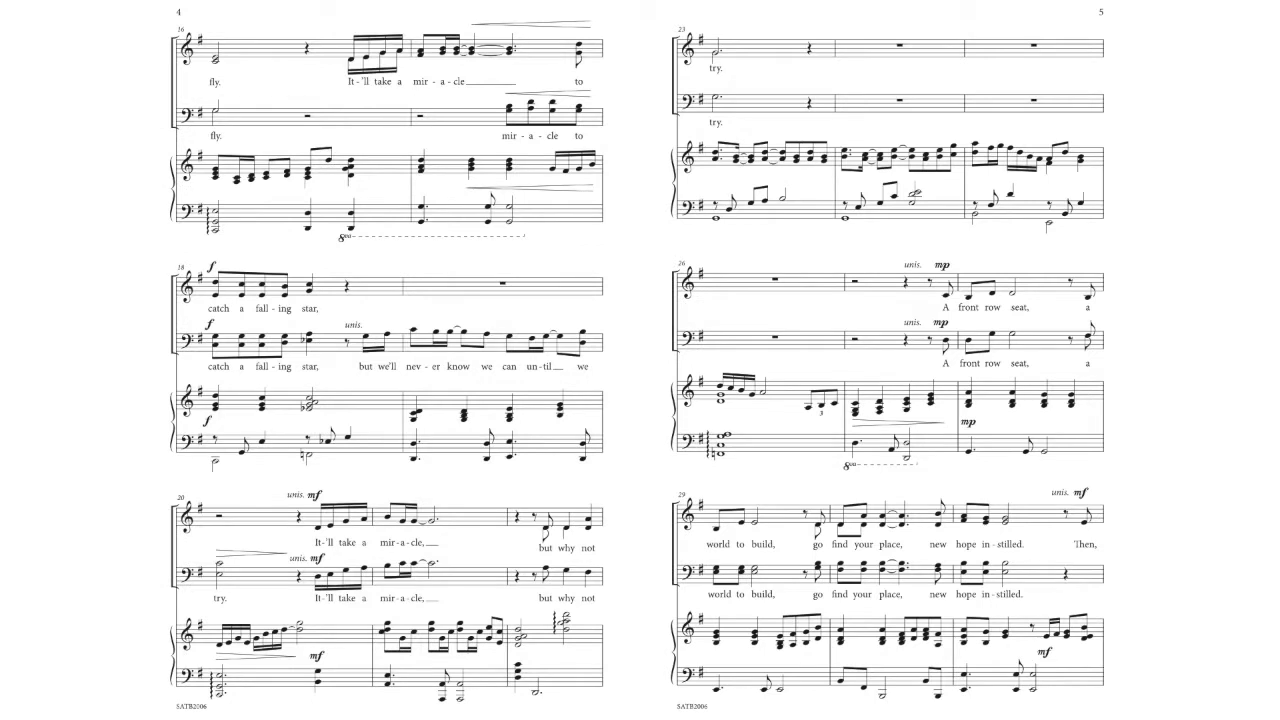